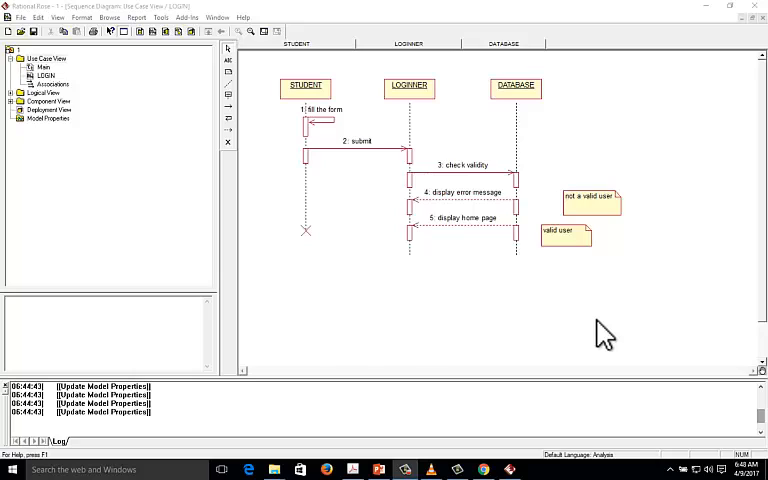
mouse_move(584, 332)
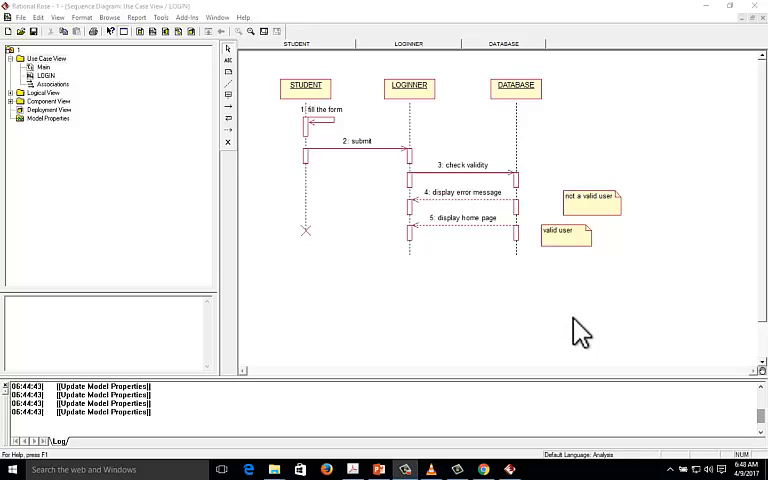
mouse_move(556, 332)
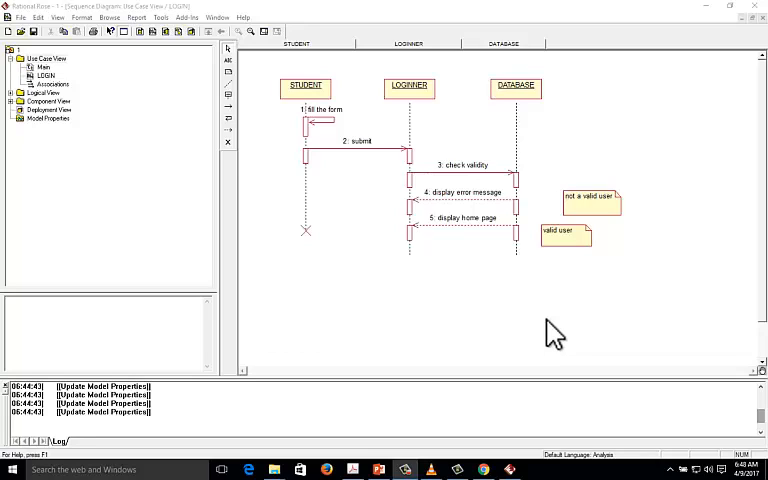
mouse_move(544, 330)
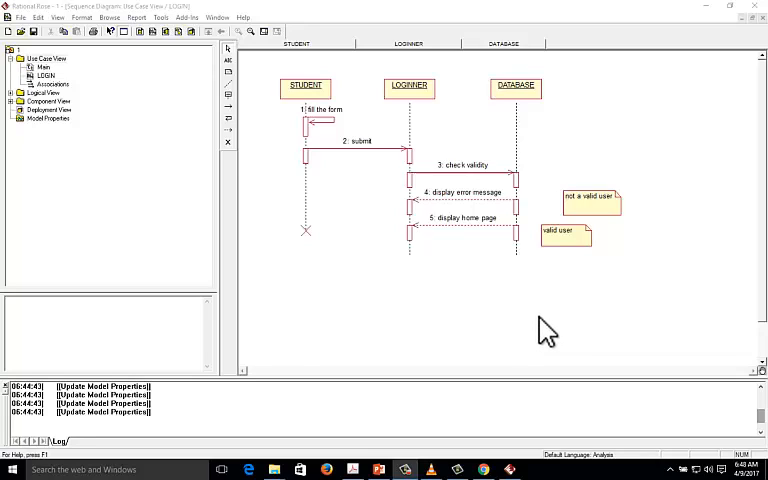
mouse_move(252, 212)
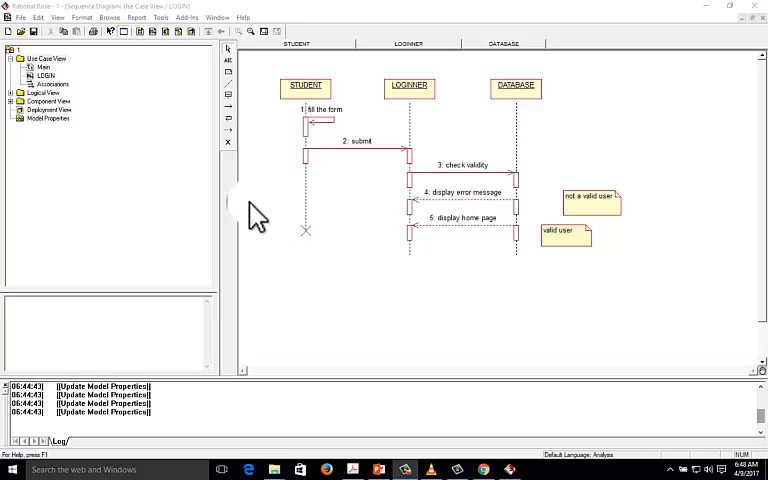
mouse_move(204, 200)
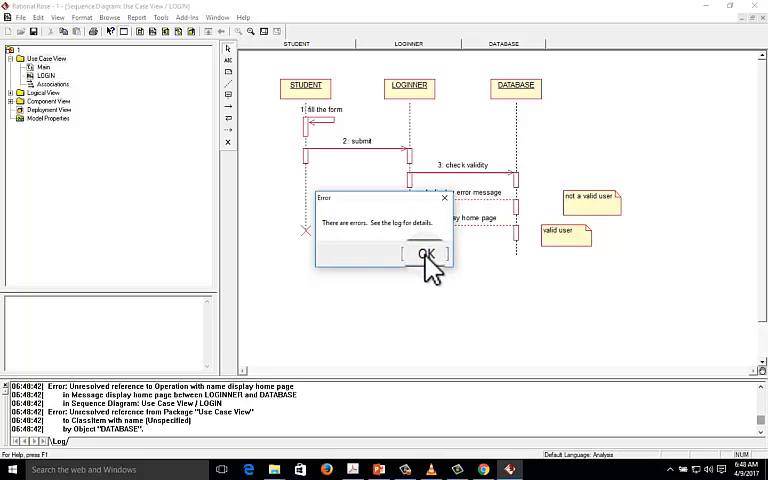
Step: Dismiss the 'There are errors' notice to reveal the unresolved-reference log
left_click(426, 252)
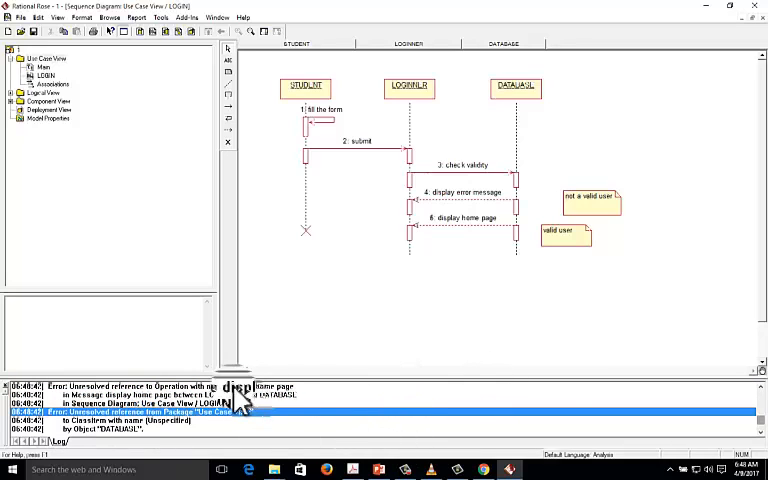
mouse_move(376, 324)
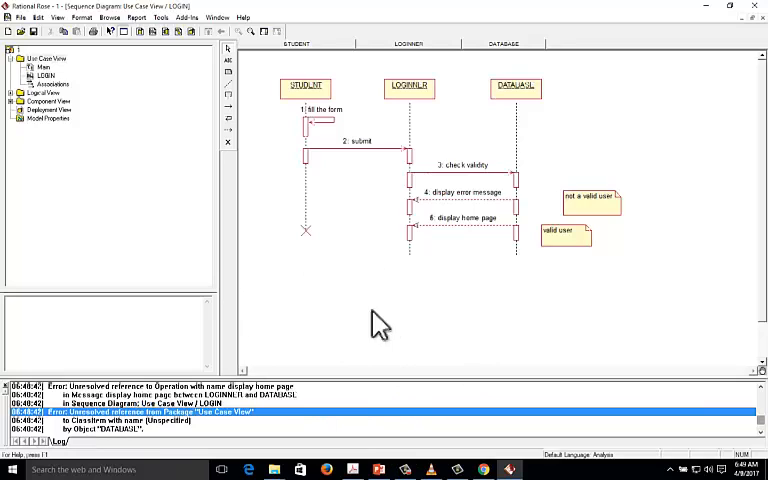
mouse_move(392, 250)
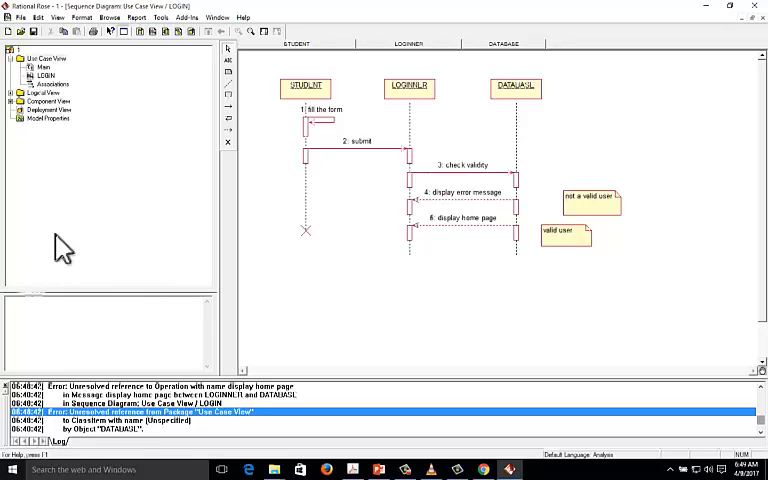
Step: Start File > Open and discard unsaved changes to the current model
left_click(20, 16)
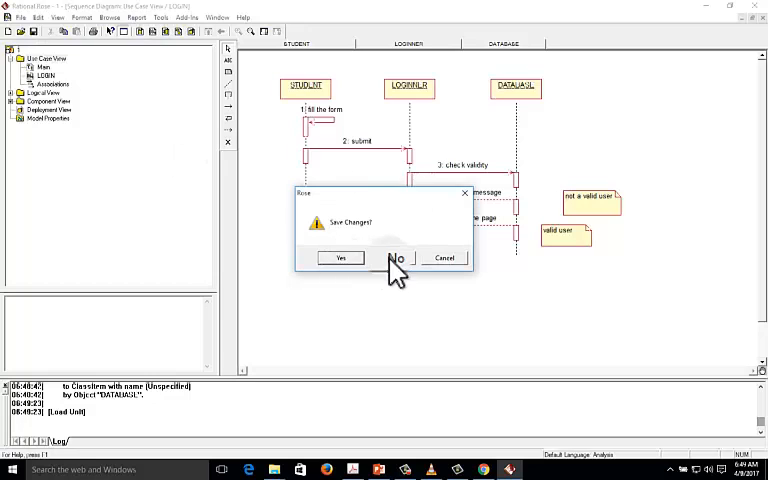
left_click(396, 258)
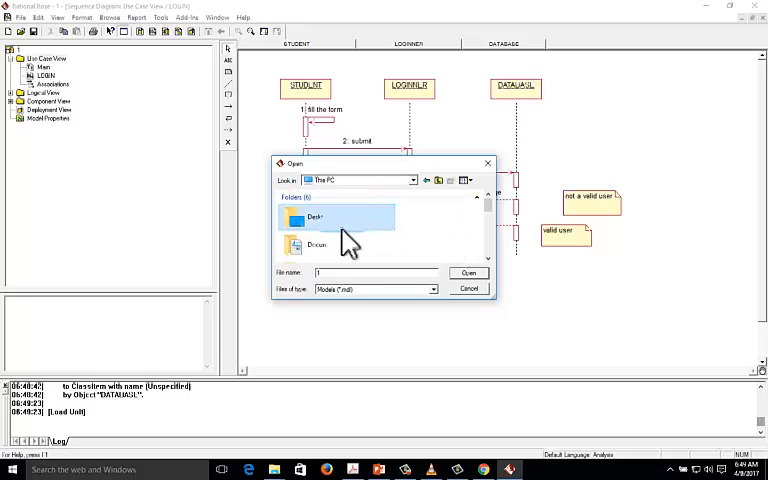
Step: Browse Desktop > Models and open the saved model file
double_click(312, 218)
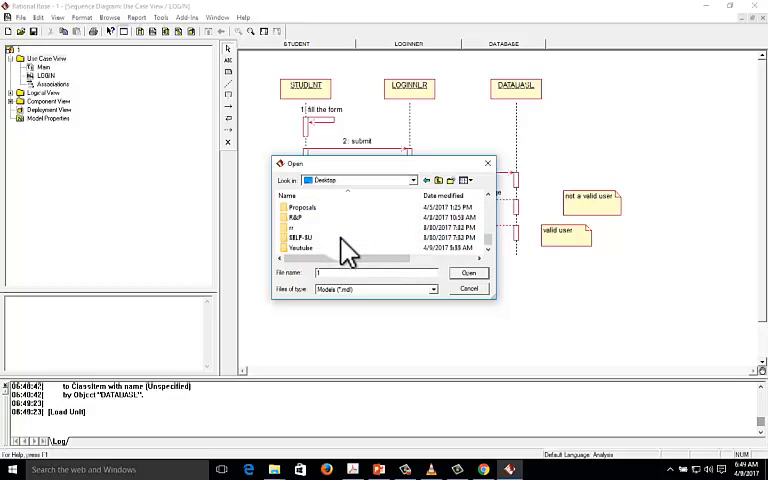
left_click(296, 224)
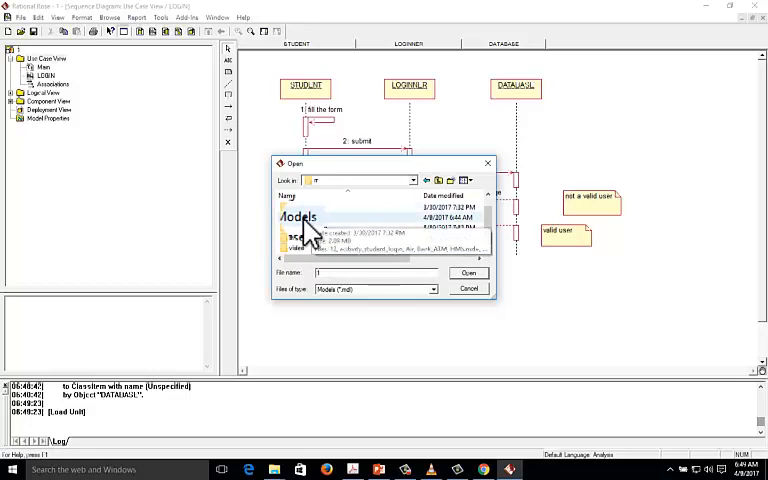
double_click(300, 216)
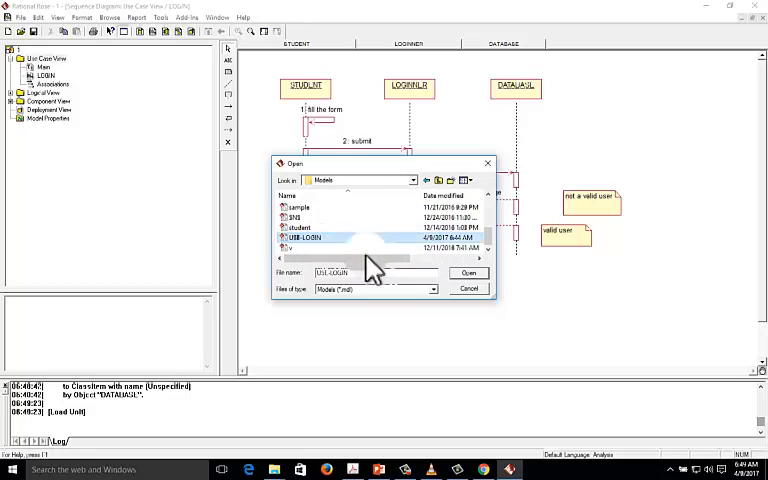
left_click(468, 272)
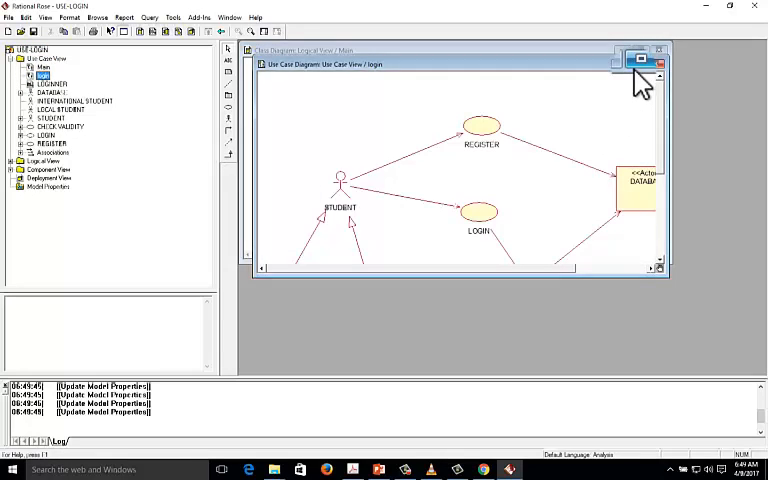
Step: Close the use case diagram window to reach the login sequence diagram
left_click(638, 60)
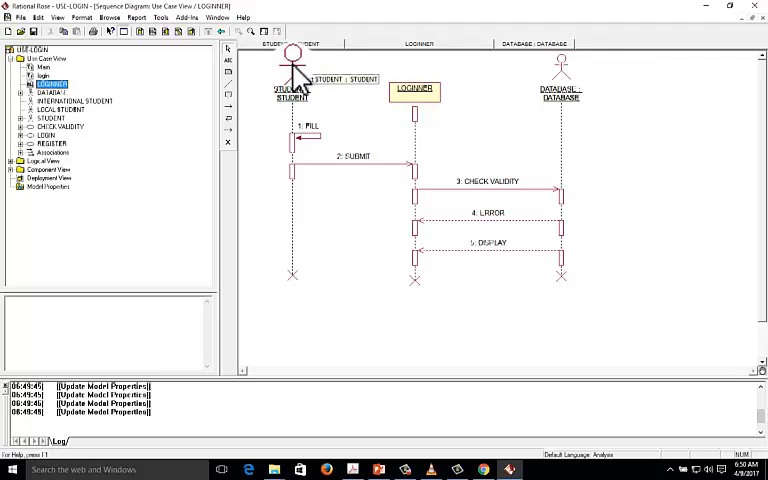
Step: Bring up the student object's Object Specification from its context menu
right_click(296, 72)
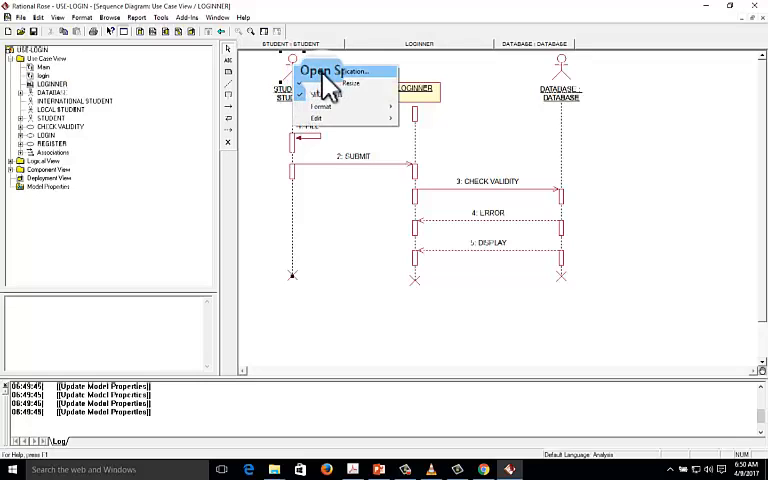
left_click(330, 72)
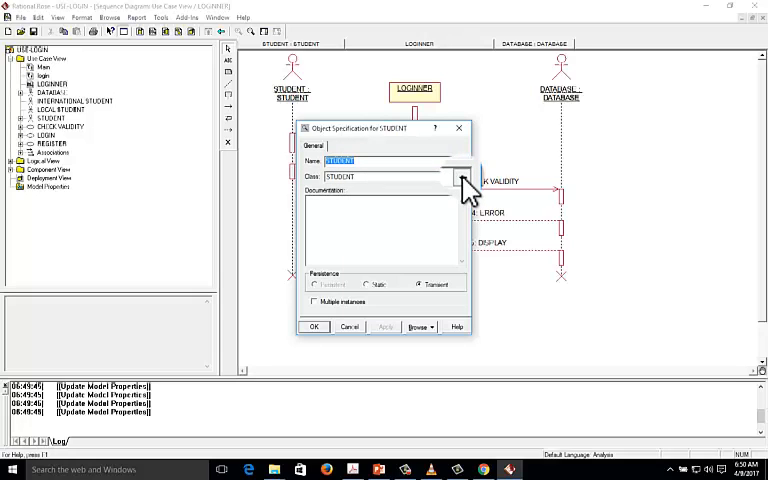
Step: Choose STUDENT from the Class dropdown as the student object's class
left_click(460, 176)
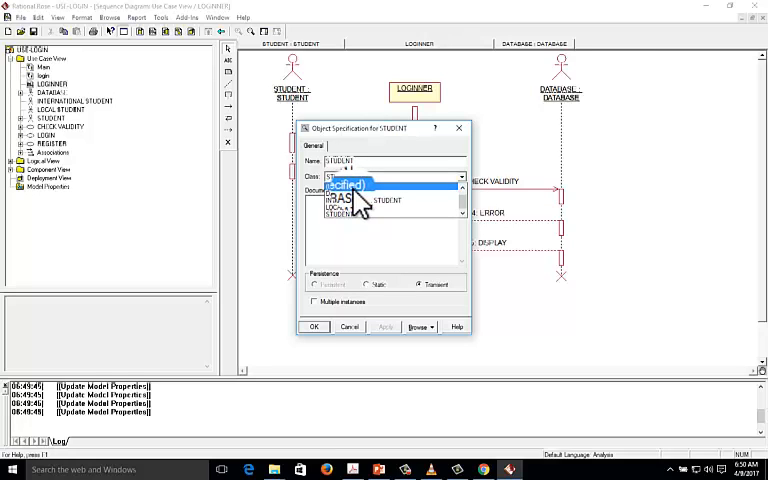
left_click(340, 214)
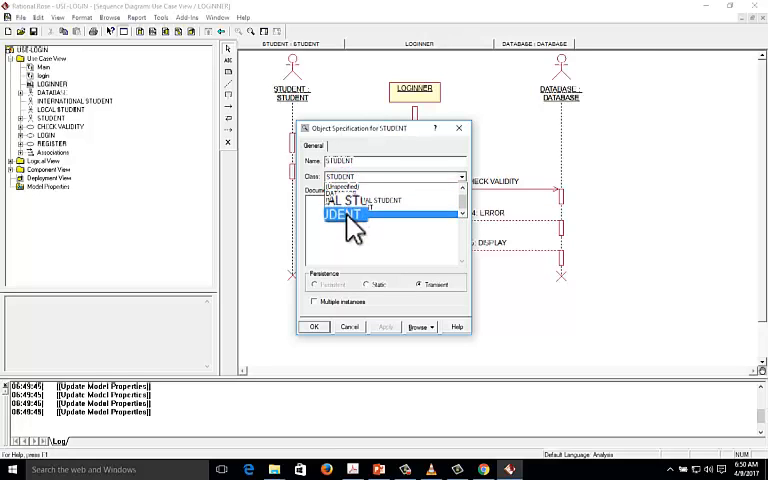
left_click(344, 214)
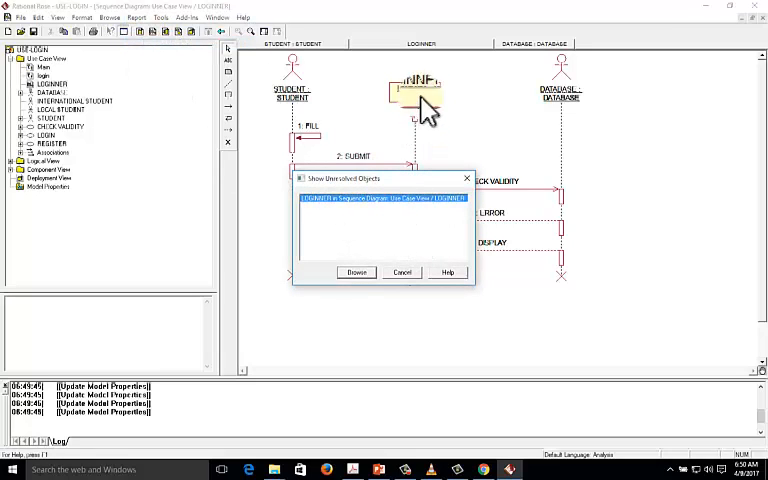
Step: Browse from Show Unresolved Objects to the DATABASE object's specification
left_click(400, 272)
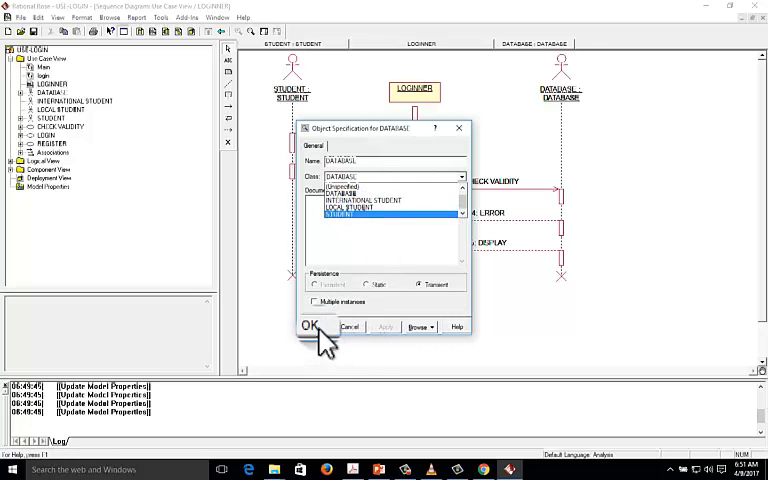
Step: Confirm the DATABASE class for the database object and return to the diagram
left_click(308, 326)
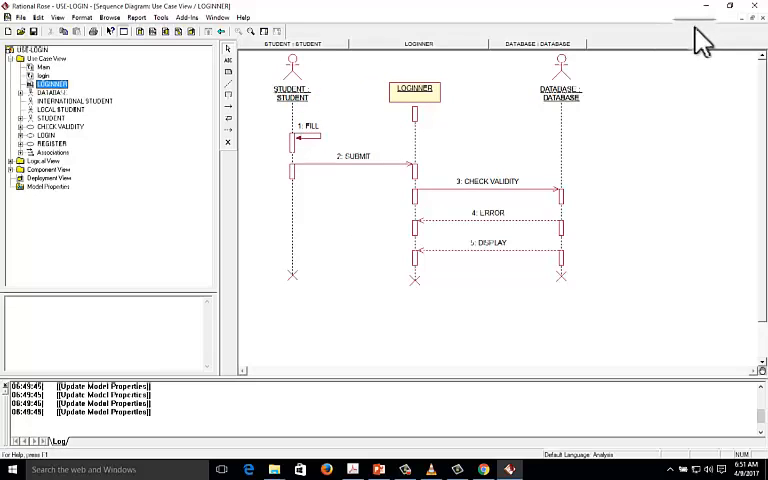
mouse_move(758, 90)
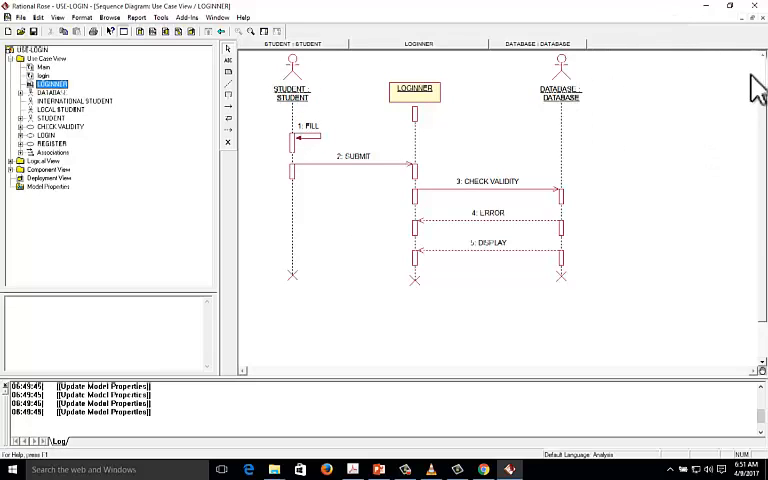